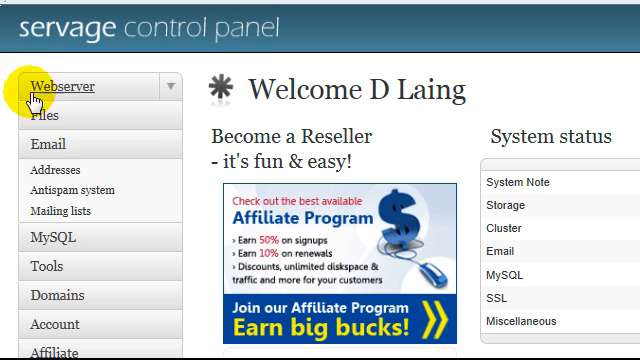
mouse_move(20, 170)
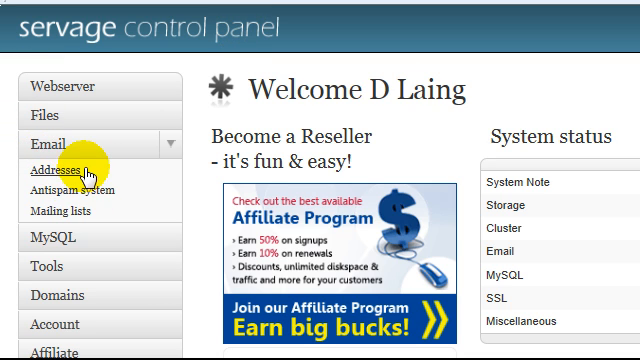
mouse_move(58, 191)
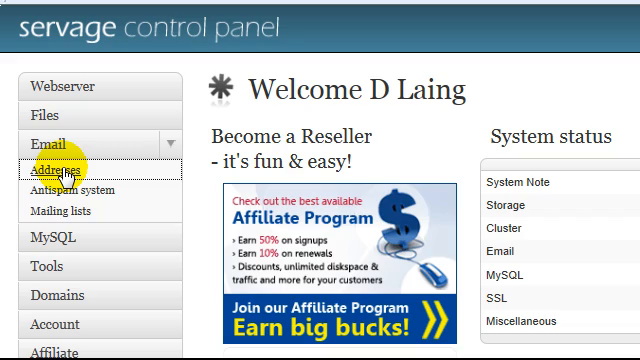
Open the Email Addresses page from the left sidebar
click(57, 168)
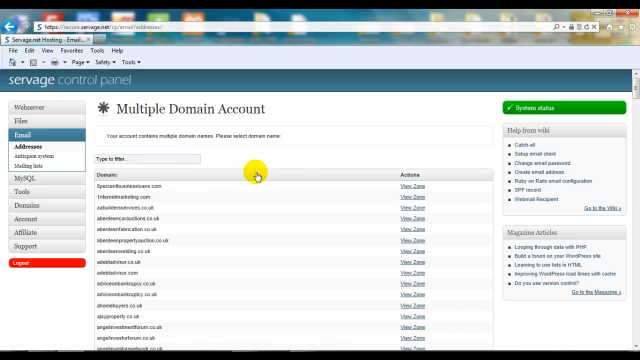
Select the 0percentbusinessloans.com domain and start a new mail forwarder
double_click(126, 194)
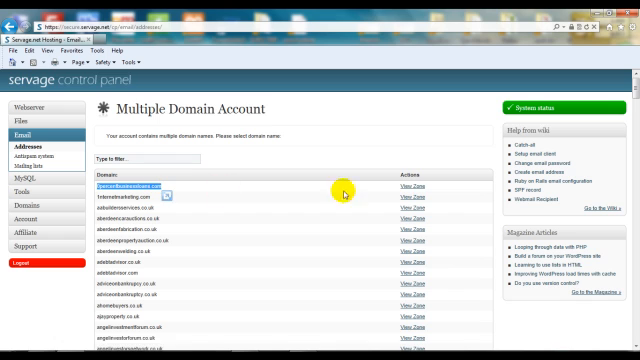
click(135, 191)
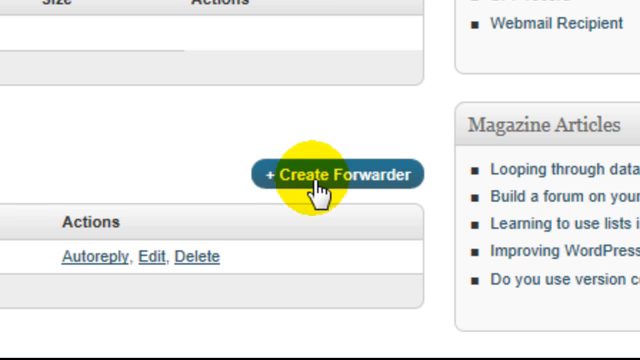
click(334, 173)
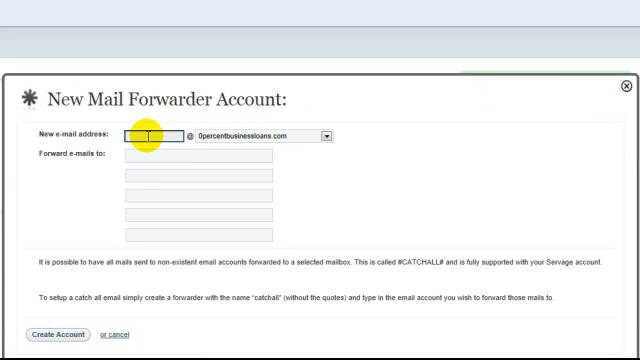
Enter 'derek' as the new forwarder's address name, then move to the destination field
text(derek)
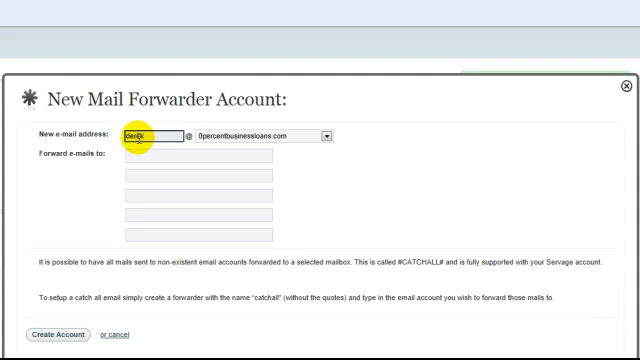
text(derek)
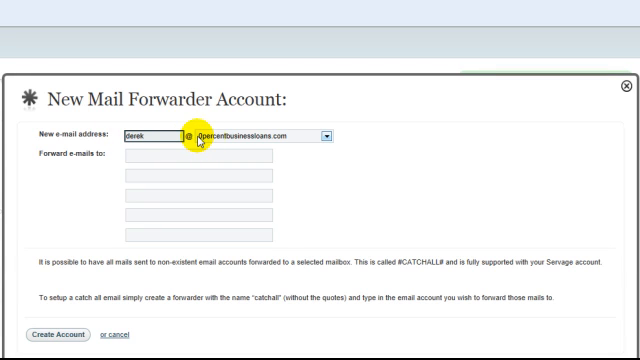
mouse_move(298, 145)
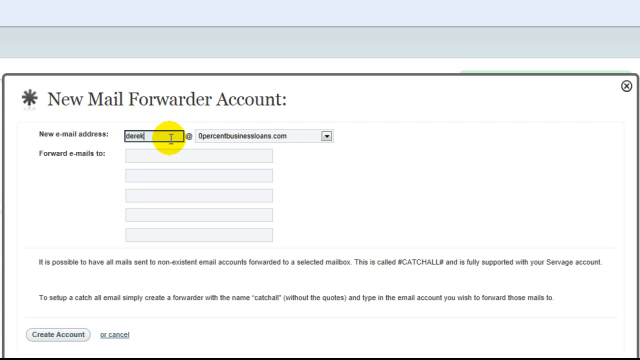
click(200, 156)
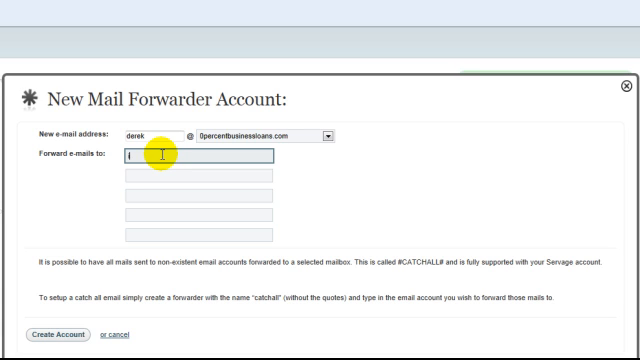
Type the destination address beginning 'info@' into the first forwarding field
text(info)
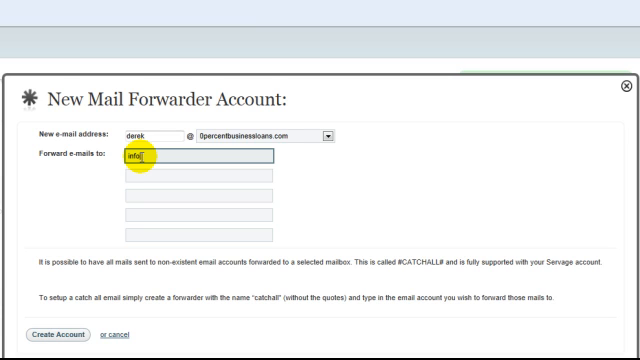
text(@)
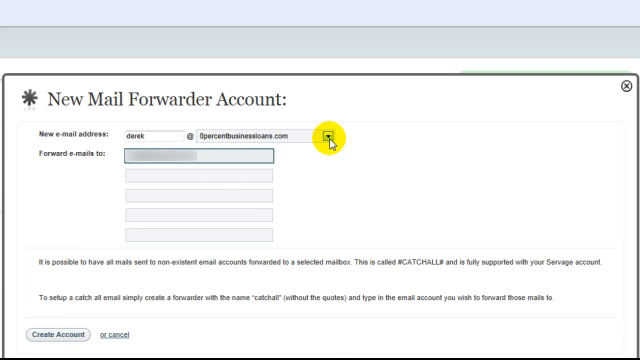
Change the forwarder's domain to edinburghairporttransfers.co.uk and create the account
click(329, 134)
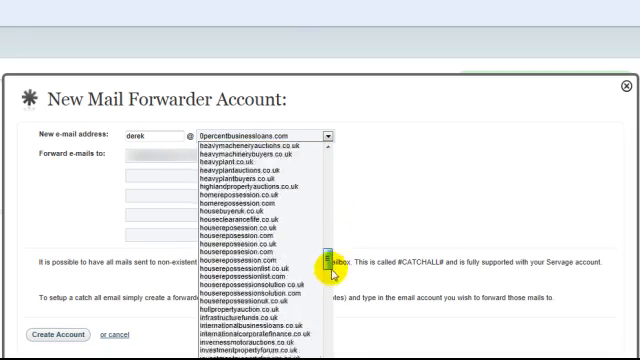
scroll(down, 3)
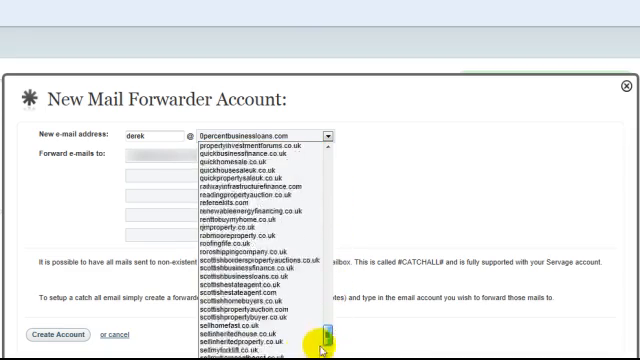
scroll(up, 3)
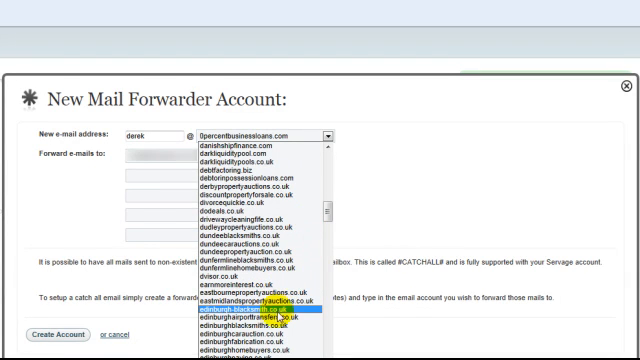
click(258, 316)
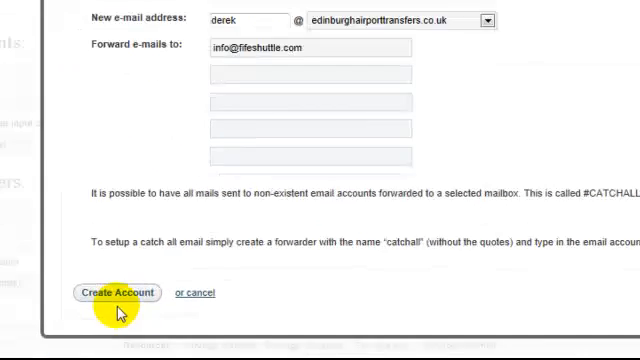
click(116, 292)
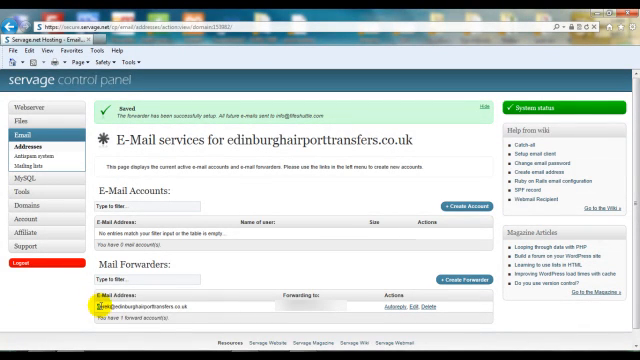
double_click(140, 297)
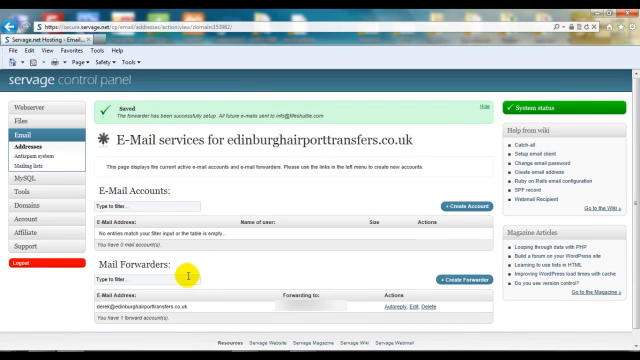
mouse_move(185, 270)
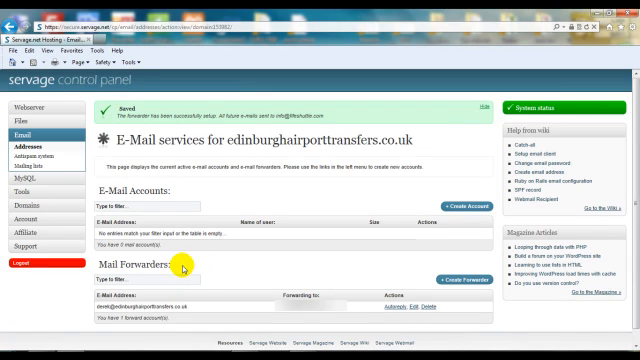
mouse_move(283, 330)
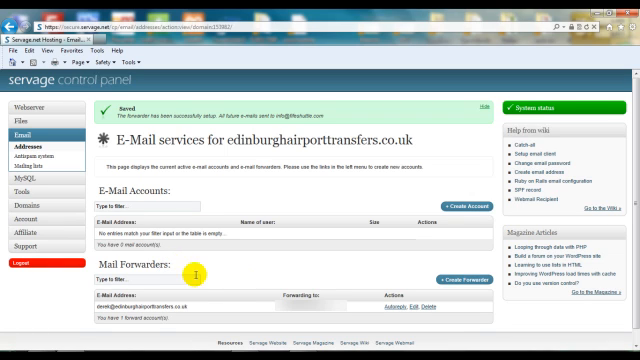
mouse_move(205, 286)
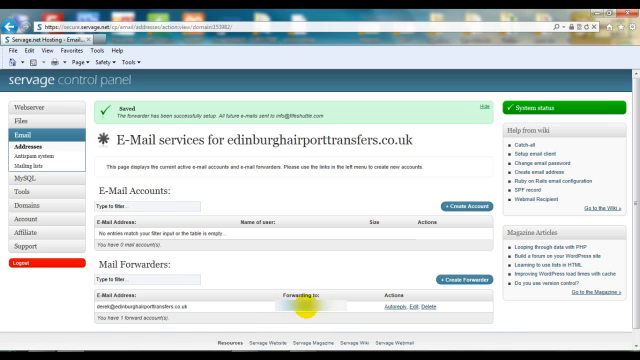
mouse_move(313, 242)
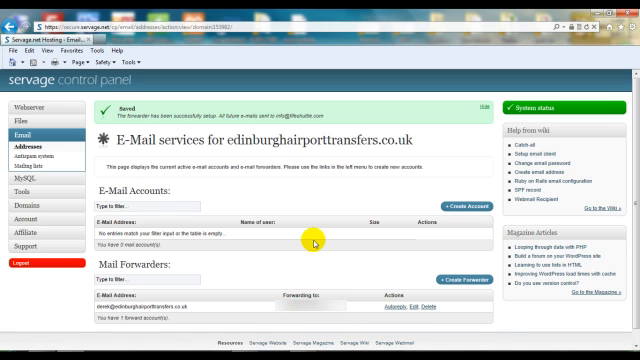